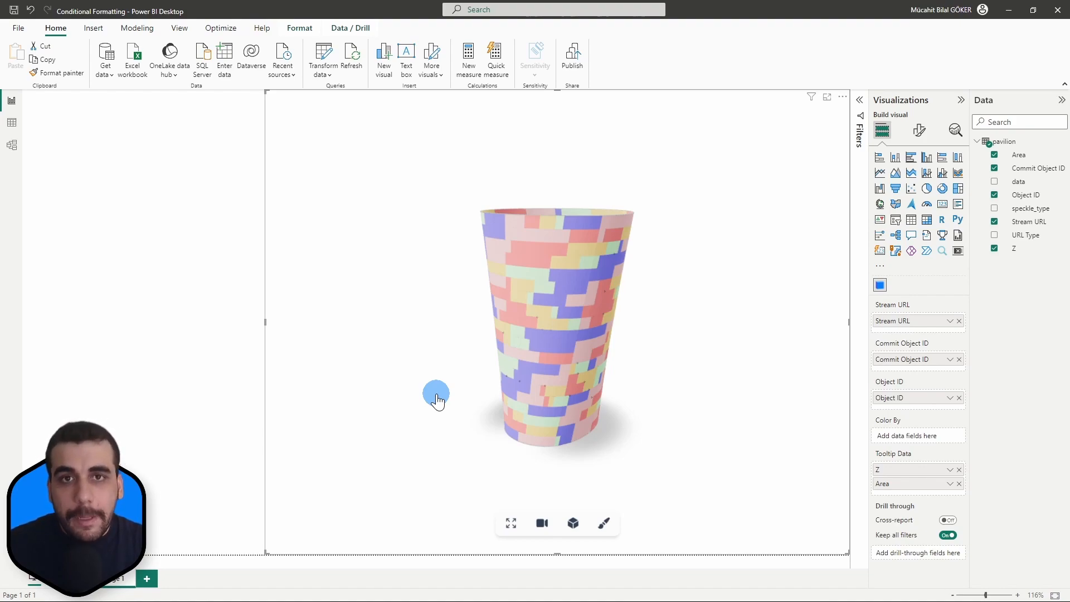
Review Z and Area in Power Query Editor and apply the query changes to the report
{"action": "left_click_drag", "start_coordinate": [436, 399], "coordinate": [543, 377]}
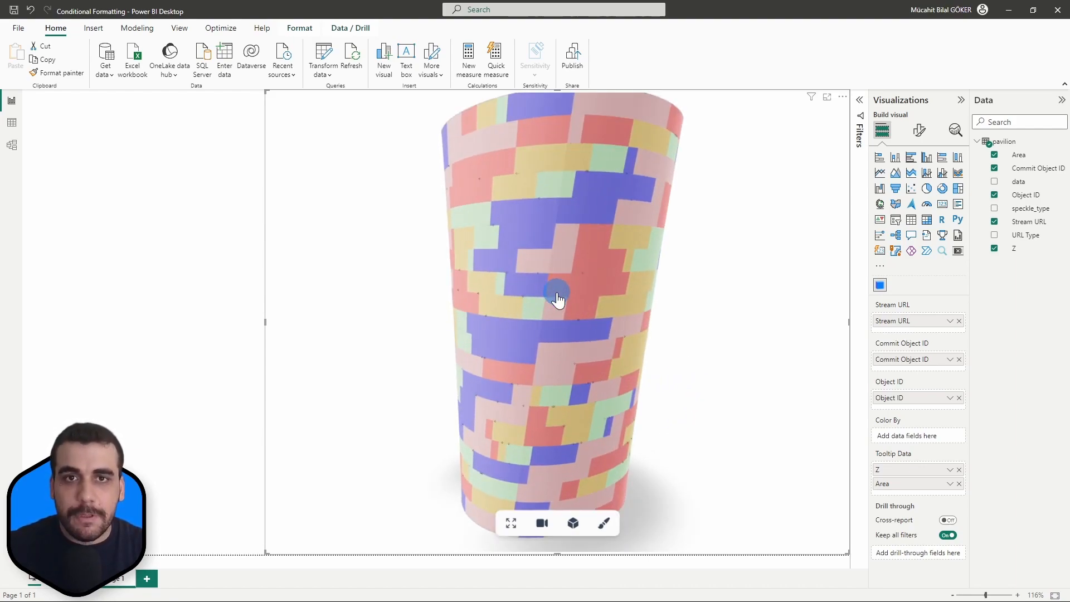
{"action": "left_click_drag", "start_coordinate": [557, 299], "coordinate": [587, 203]}
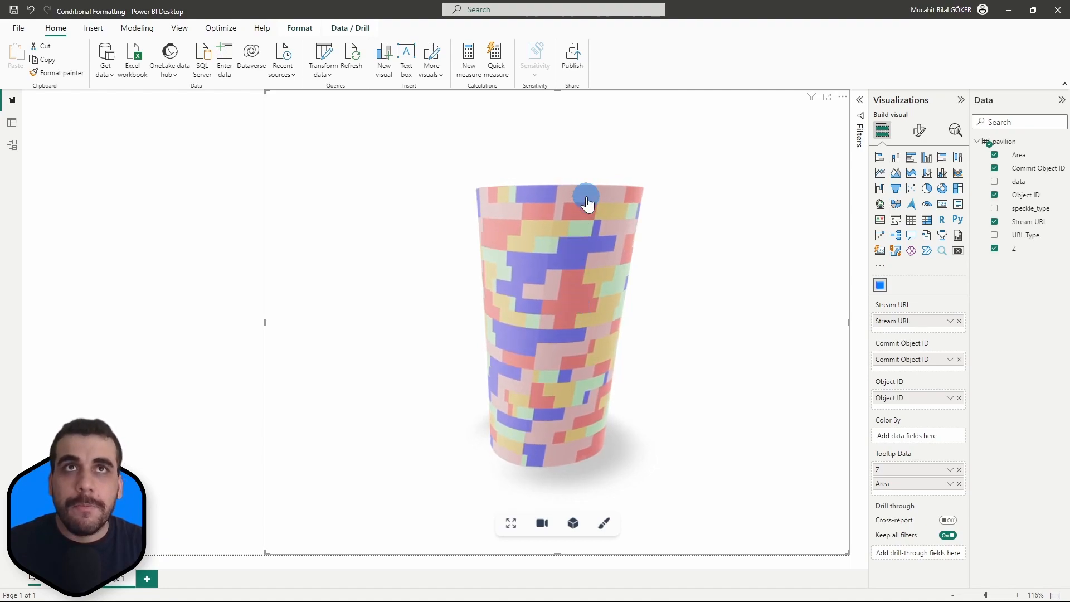
{"action": "left_click_drag", "start_coordinate": [589, 201], "coordinate": [558, 395]}
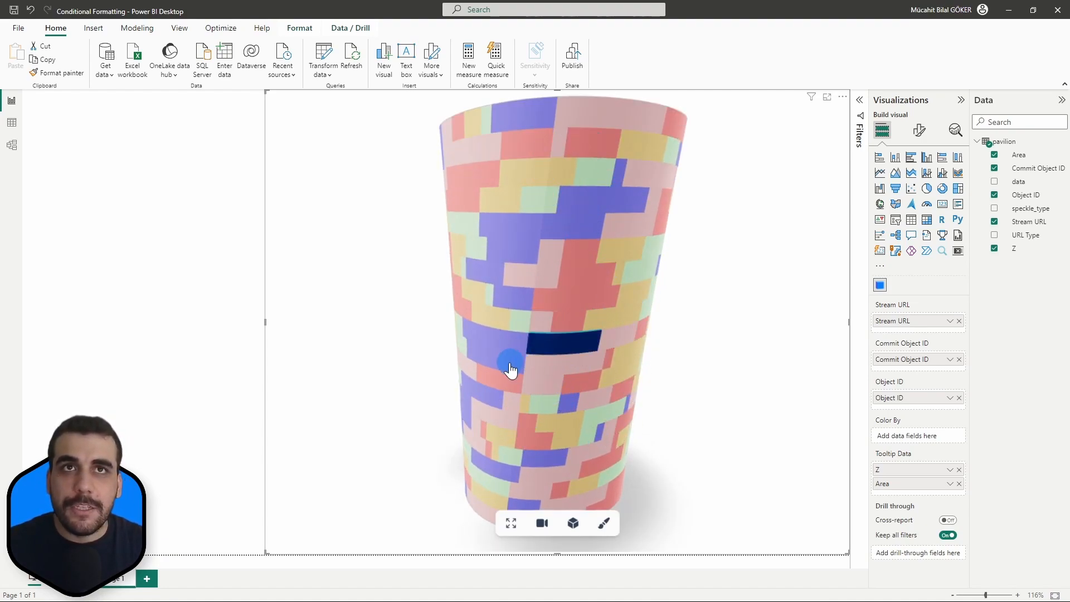
{"action": "mouse_move", "coordinate": [533, 381]}
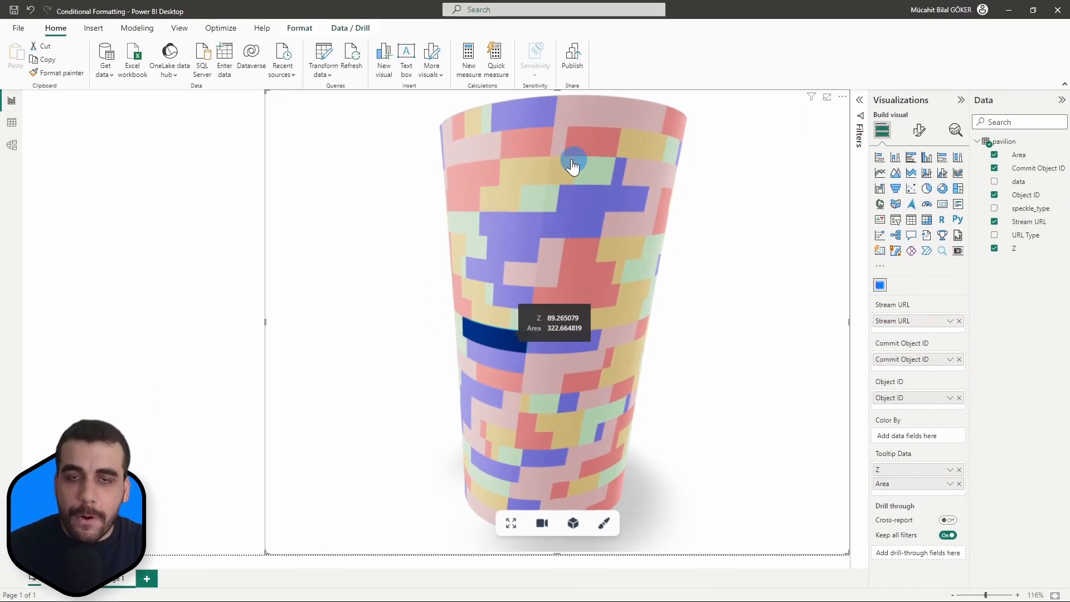
{"action": "mouse_move", "coordinate": [281, 332]}
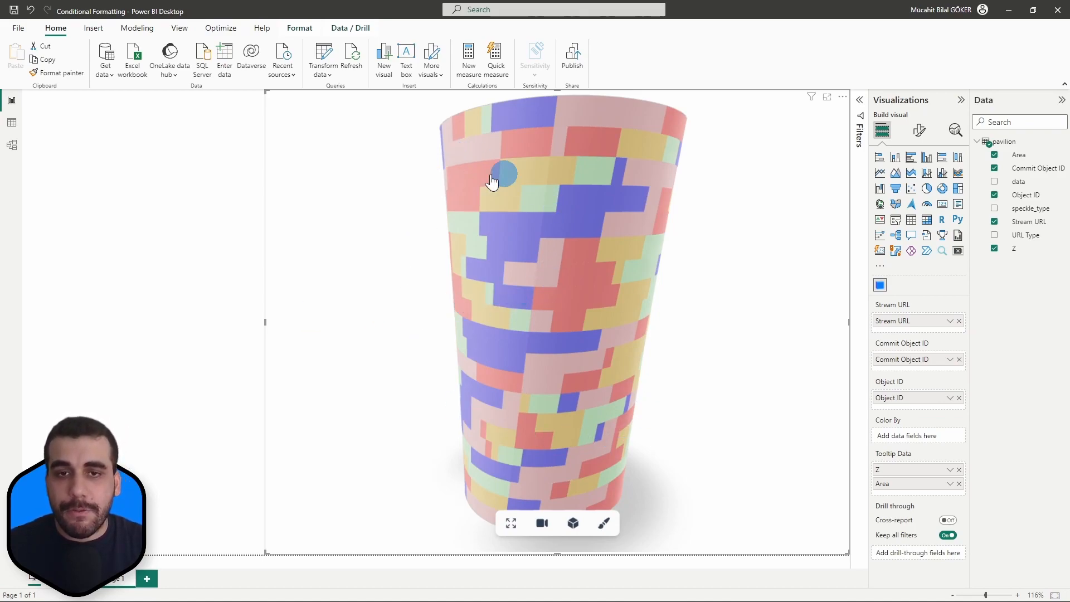
{"action": "mouse_move", "coordinate": [503, 376]}
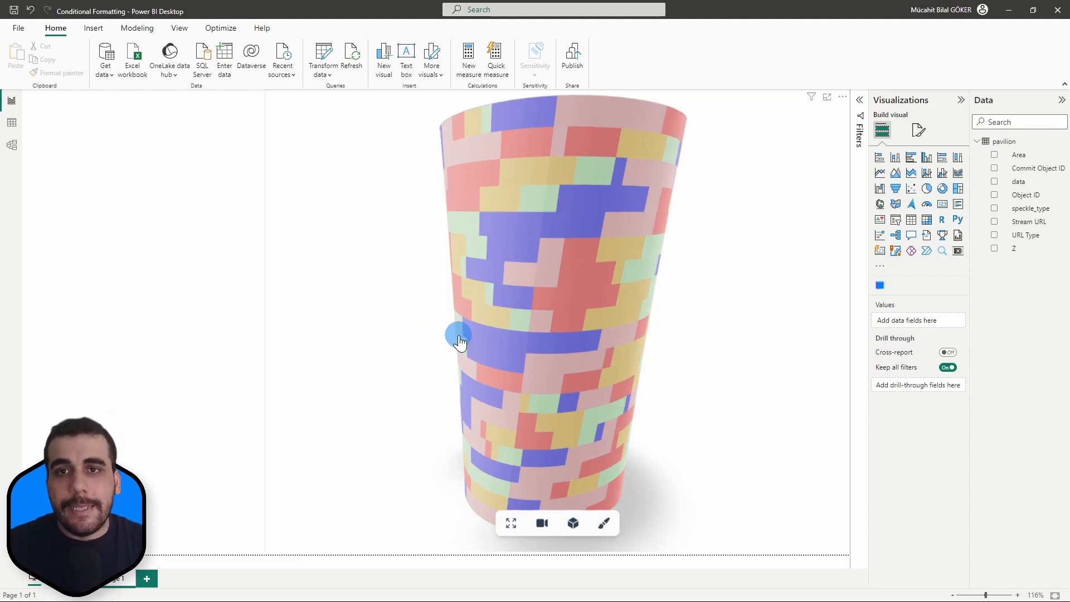
{"action": "mouse_move", "coordinate": [325, 52]}
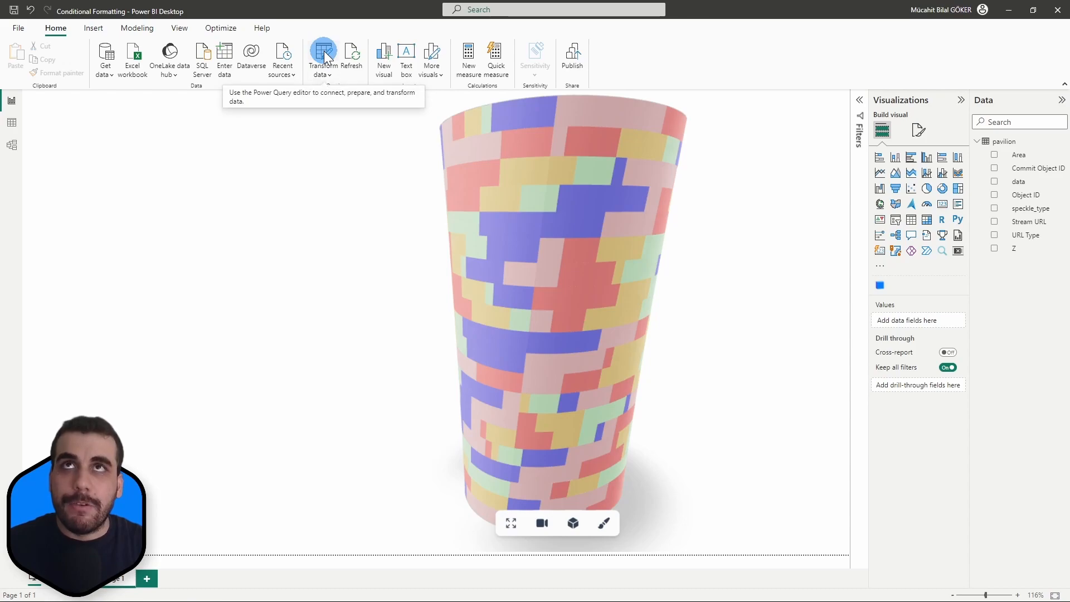
{"action": "left_click", "coordinate": [324, 50]}
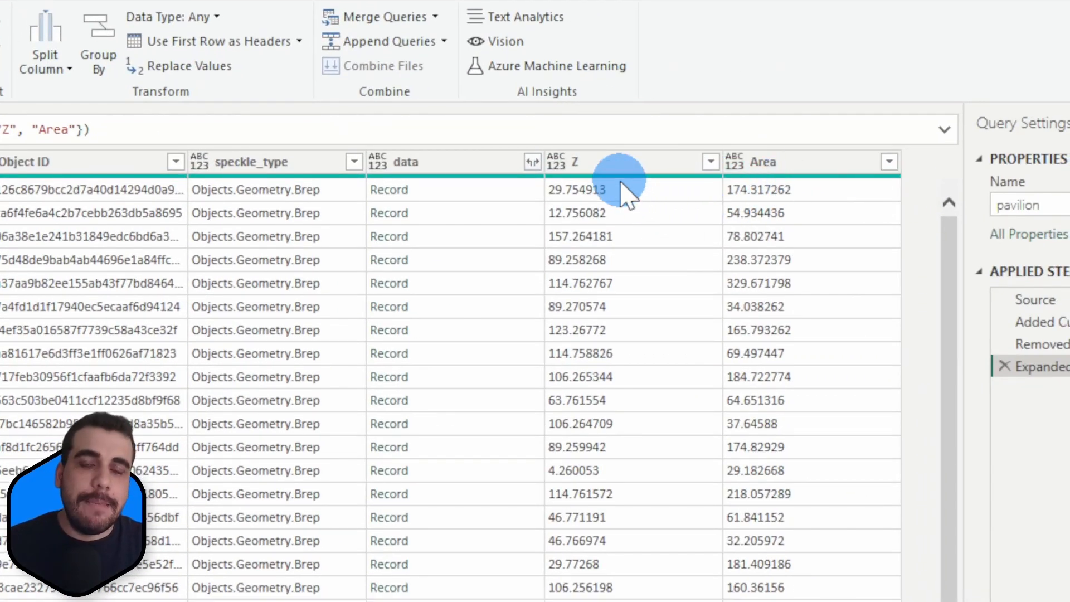
{"action": "mouse_move", "coordinate": [494, 223]}
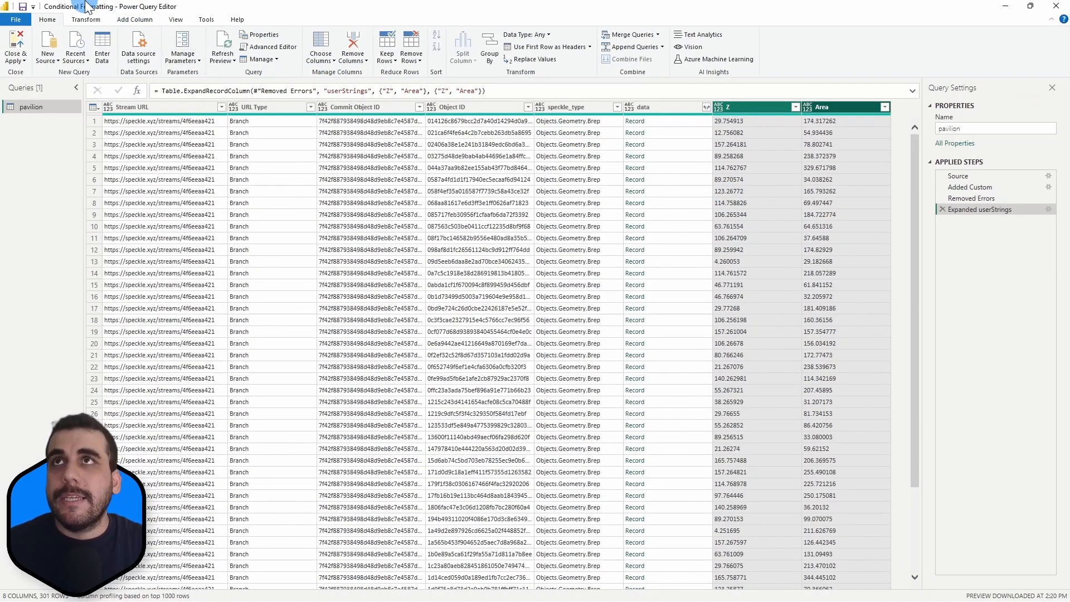
{"action": "left_click", "coordinate": [86, 20]}
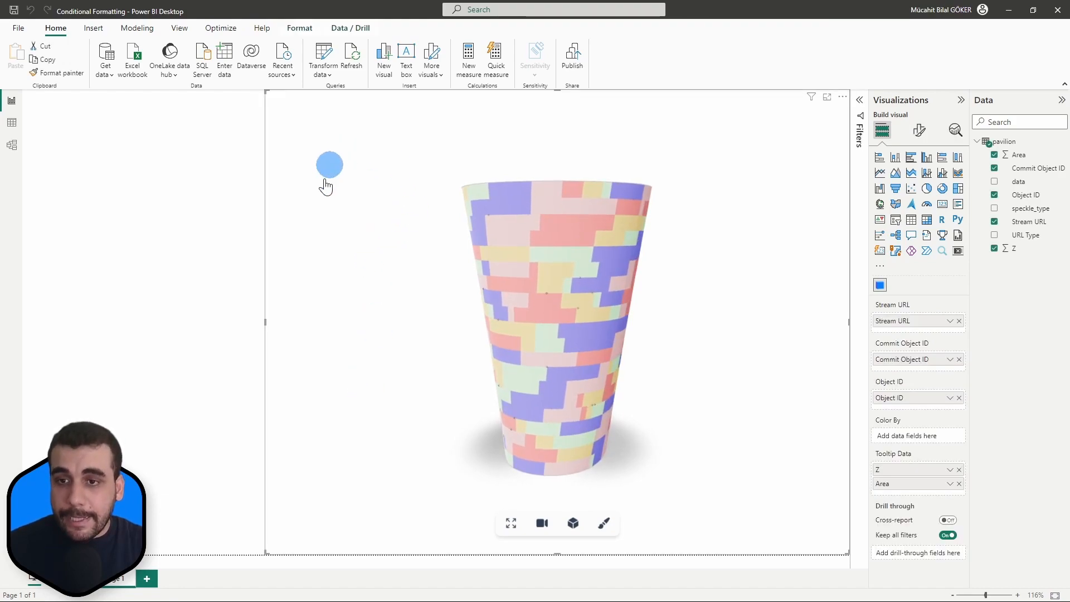
{"action": "mouse_move", "coordinate": [399, 308]}
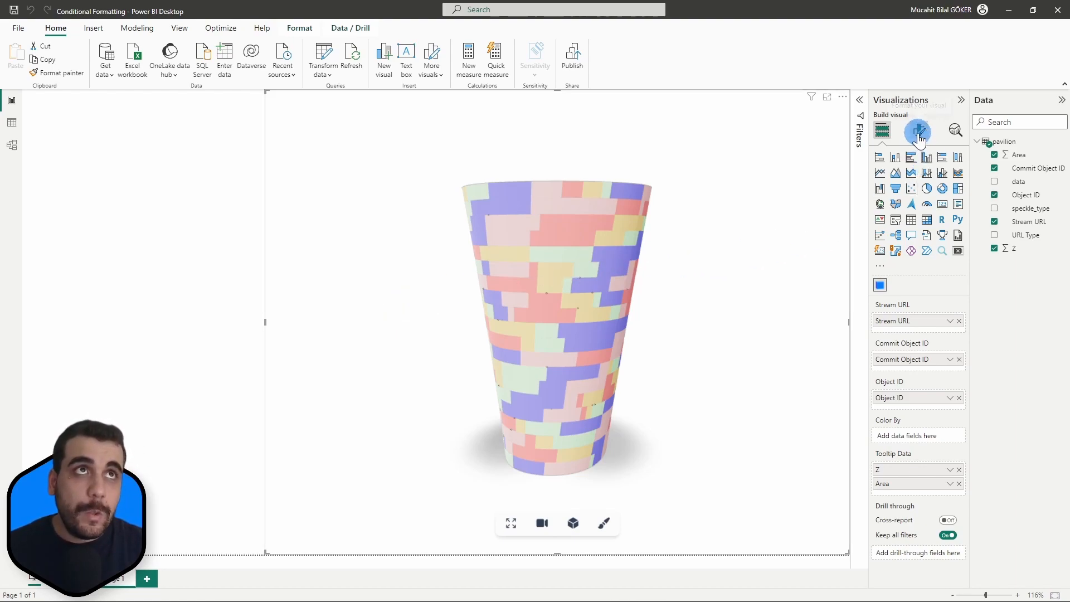
Show the Speckle visual's Object Display formatting options with the colour override setting
{"action": "left_click", "coordinate": [917, 132]}
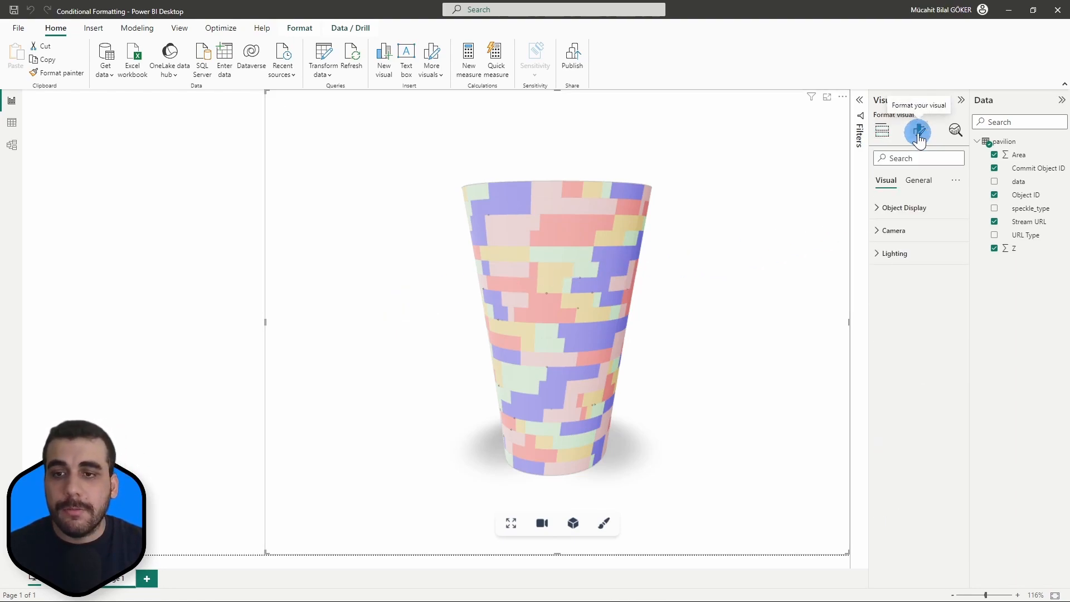
{"action": "mouse_move", "coordinate": [927, 213]}
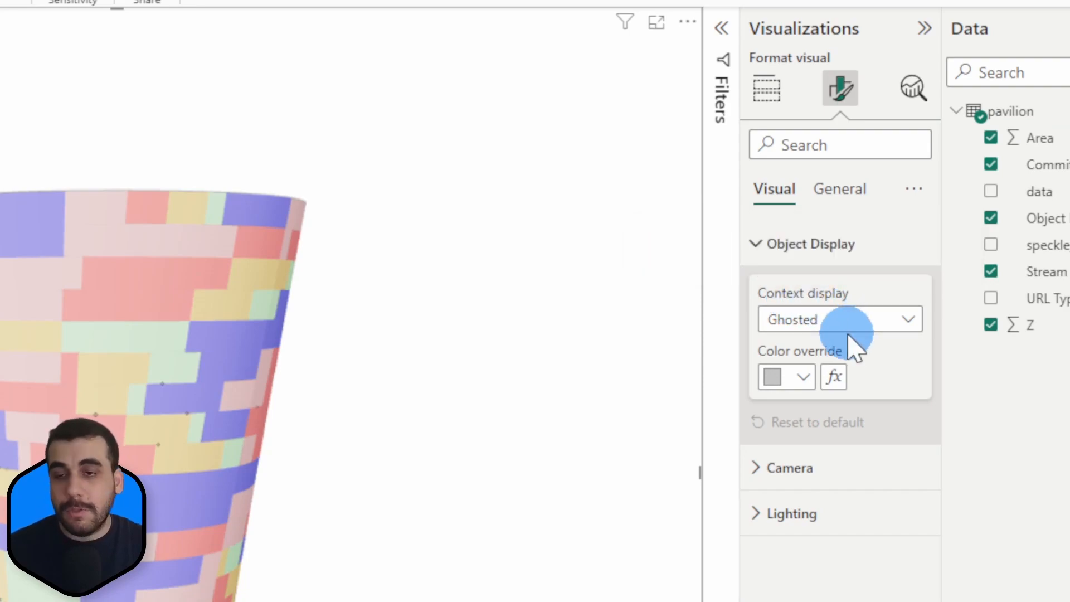
{"action": "left_click", "coordinate": [839, 318]}
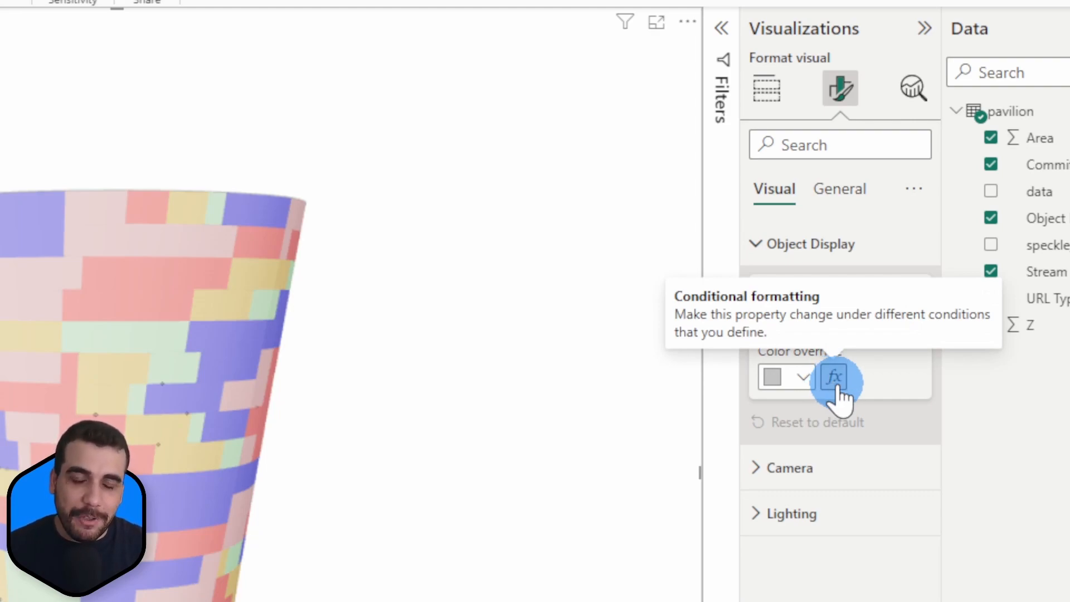
Start conditional formatting on Color override and choose the Gradient format style
{"action": "left_click", "coordinate": [834, 380]}
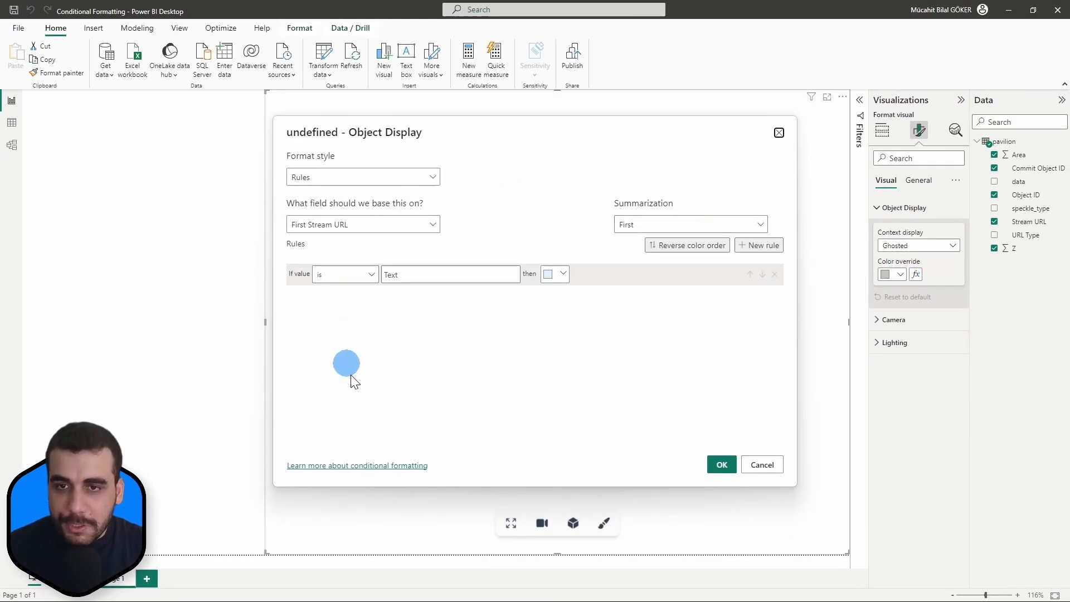
{"action": "mouse_move", "coordinate": [422, 387]}
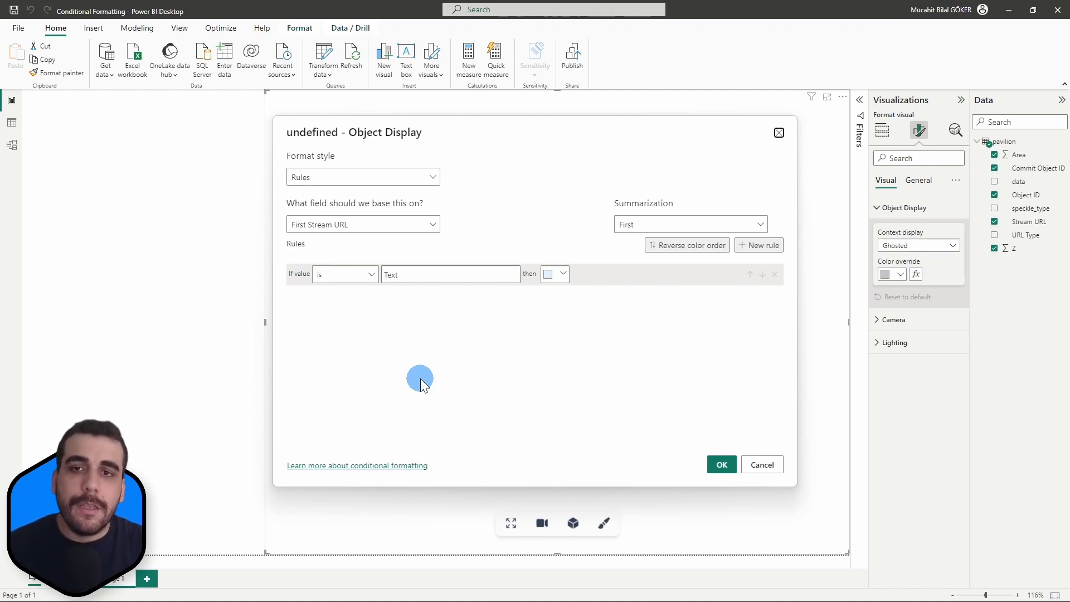
{"action": "left_click", "coordinate": [377, 176]}
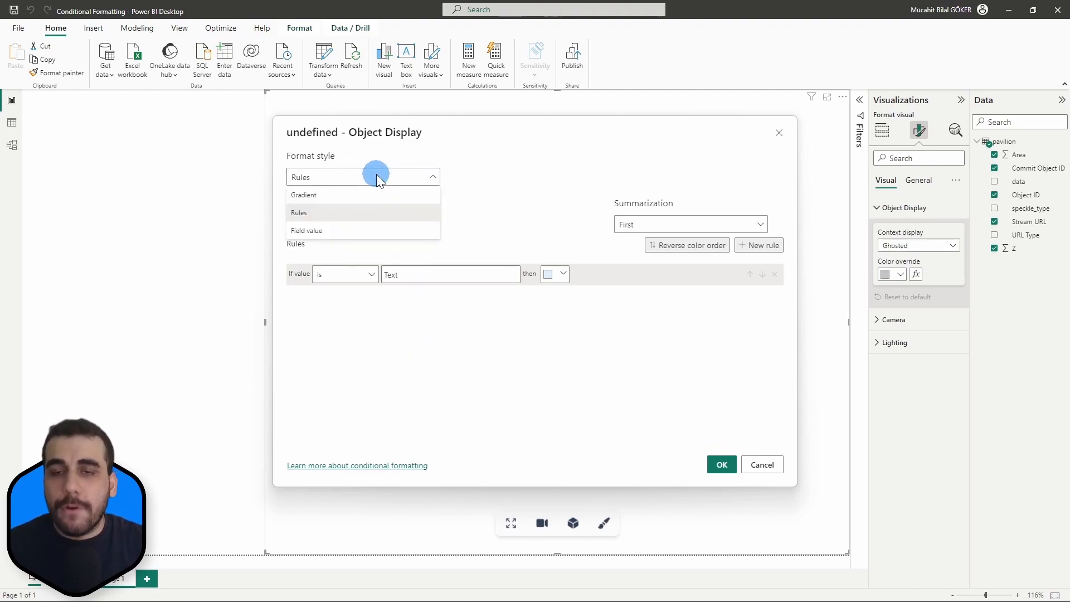
{"action": "mouse_move", "coordinate": [367, 200]}
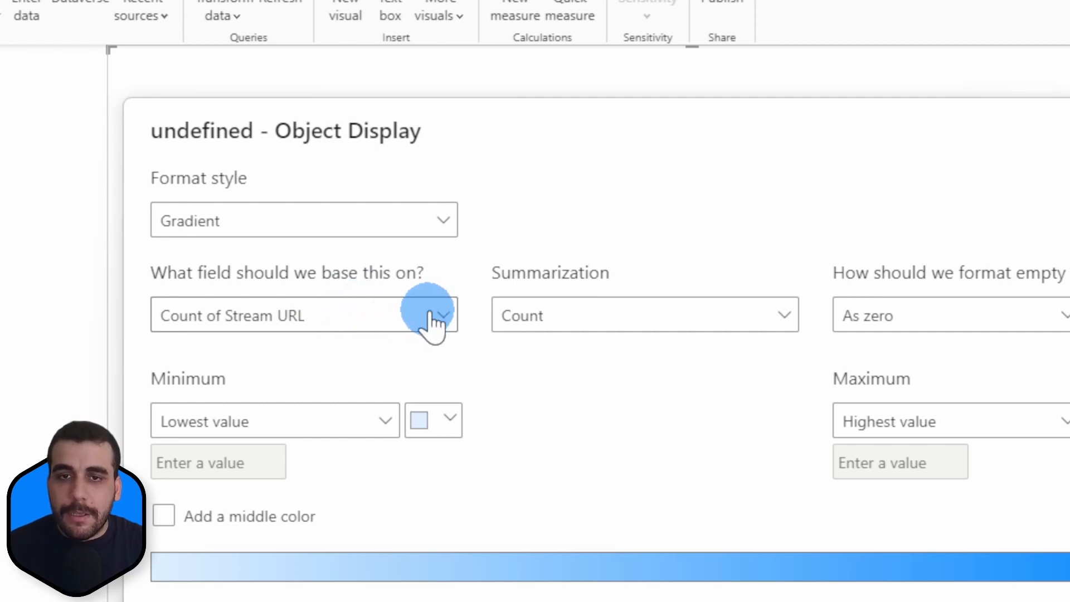
Drive the gradient from Sum of Z and format empty values as zero
{"action": "left_click", "coordinate": [442, 314]}
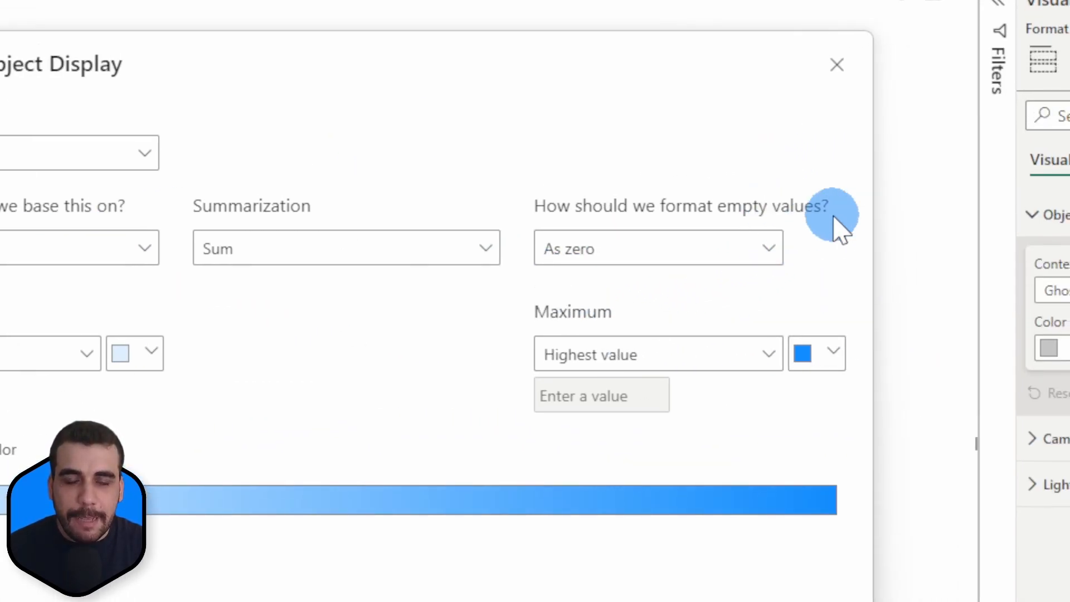
{"action": "left_click", "coordinate": [657, 247]}
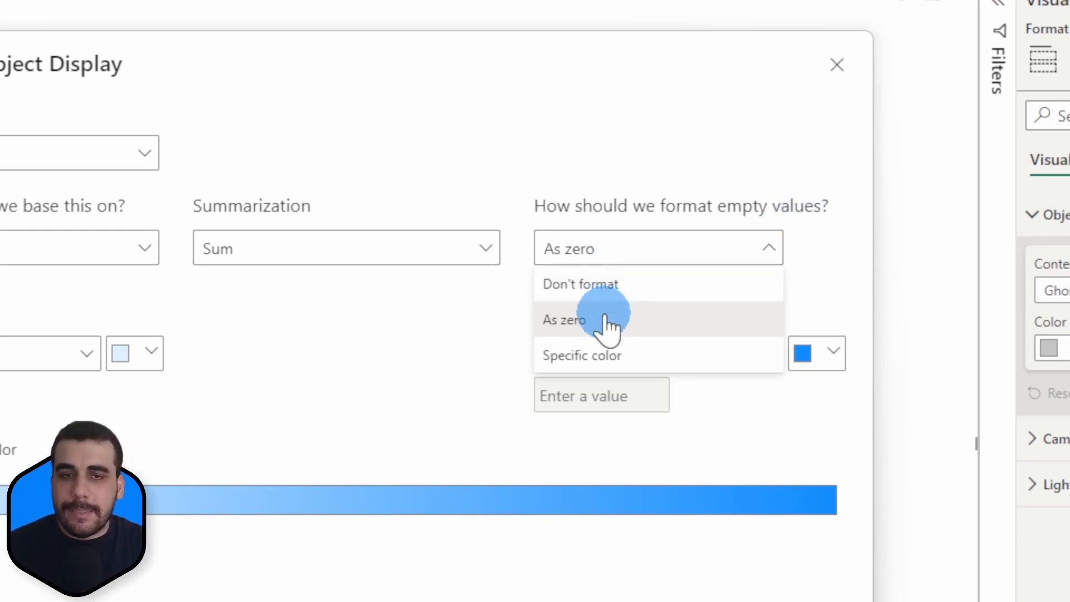
{"action": "mouse_move", "coordinate": [644, 294]}
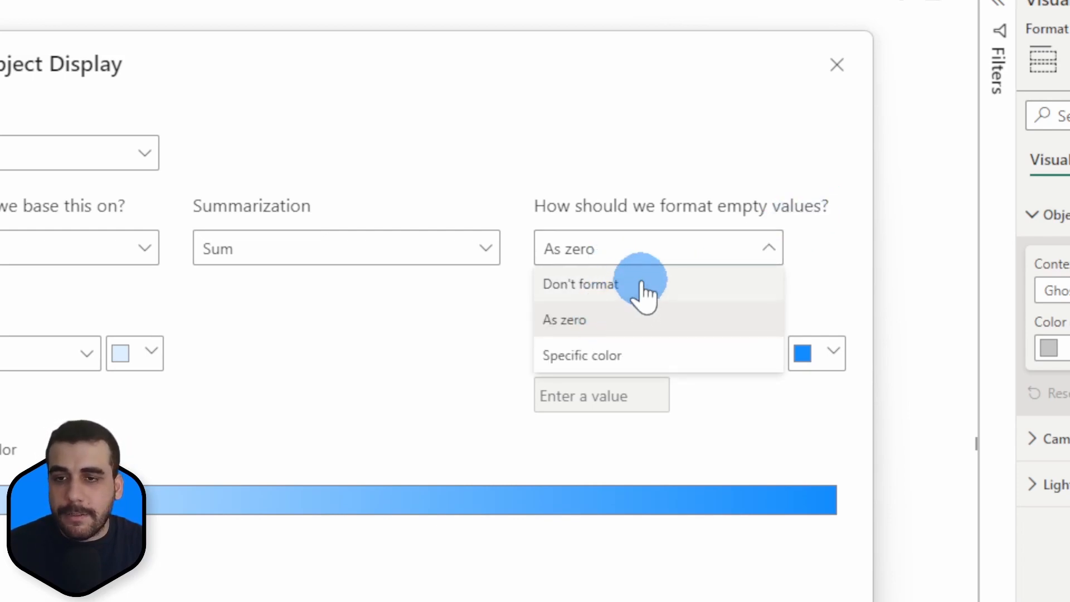
{"action": "mouse_move", "coordinate": [657, 362]}
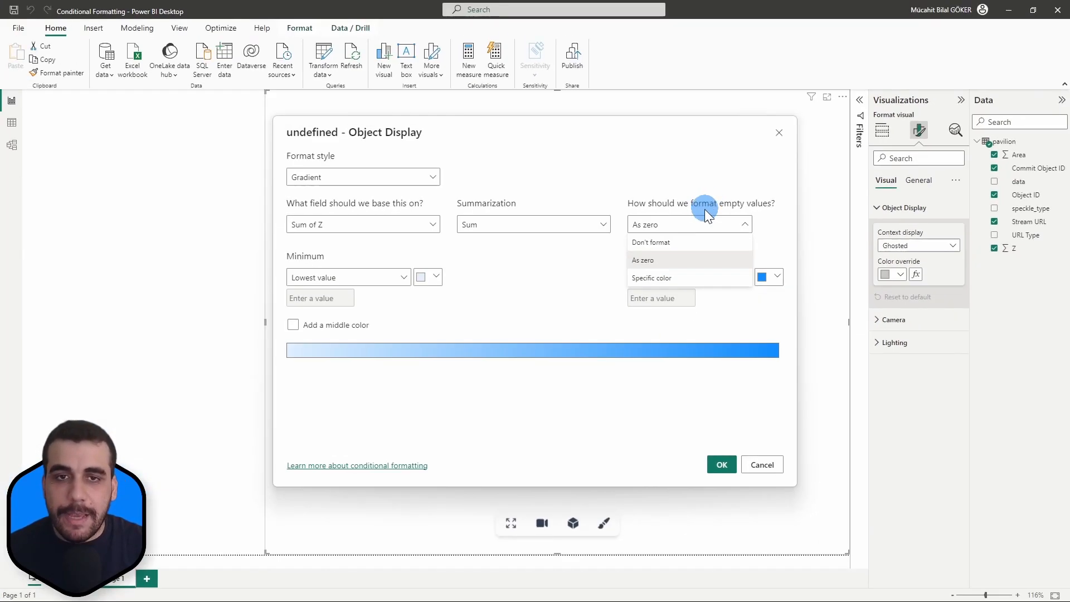
{"action": "left_click", "coordinate": [641, 260]}
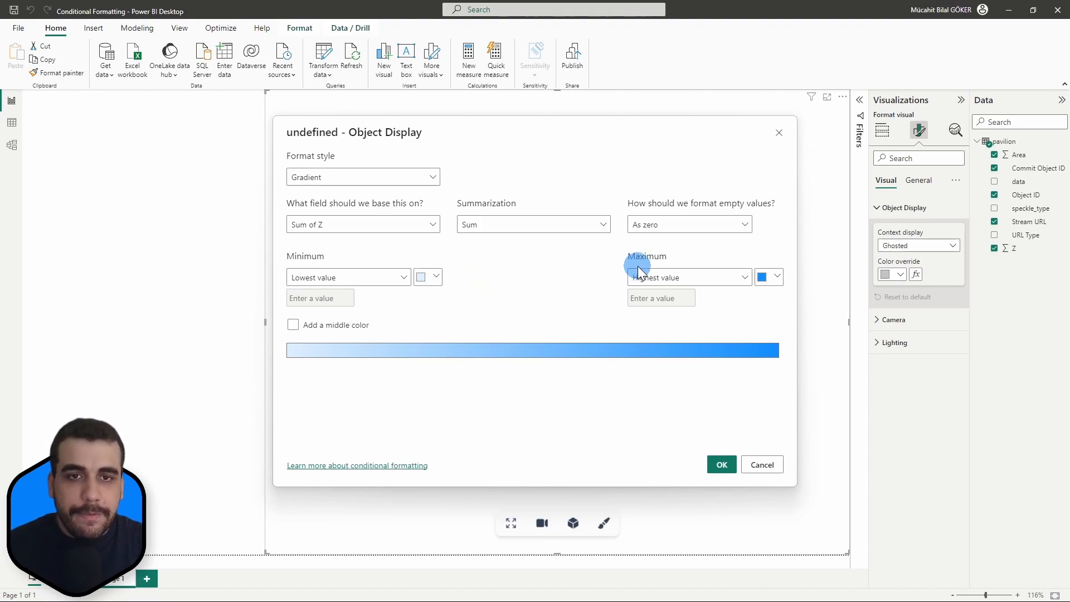
Set maximum red, add a pale yellow middle colour, and apply the three-colour gradient
{"action": "left_click", "coordinate": [767, 277]}
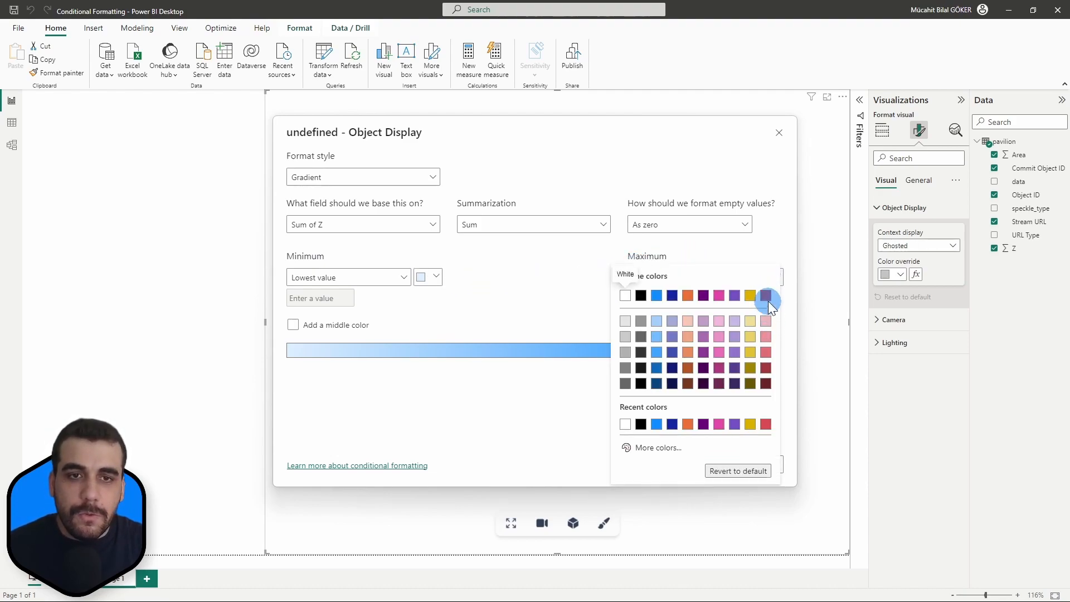
{"action": "left_click", "coordinate": [765, 295]}
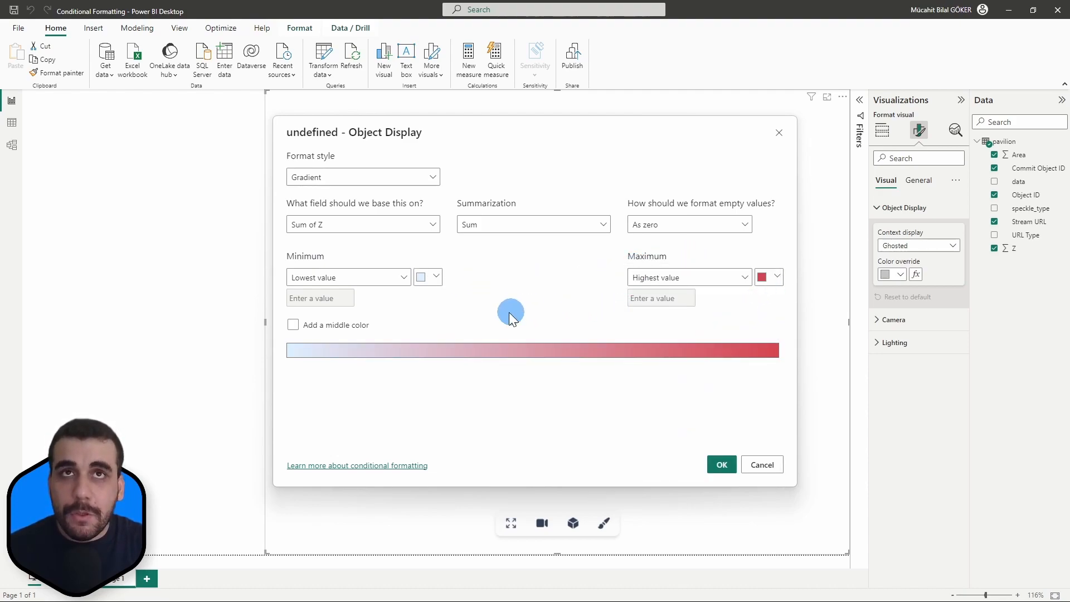
{"action": "left_click", "coordinate": [292, 325]}
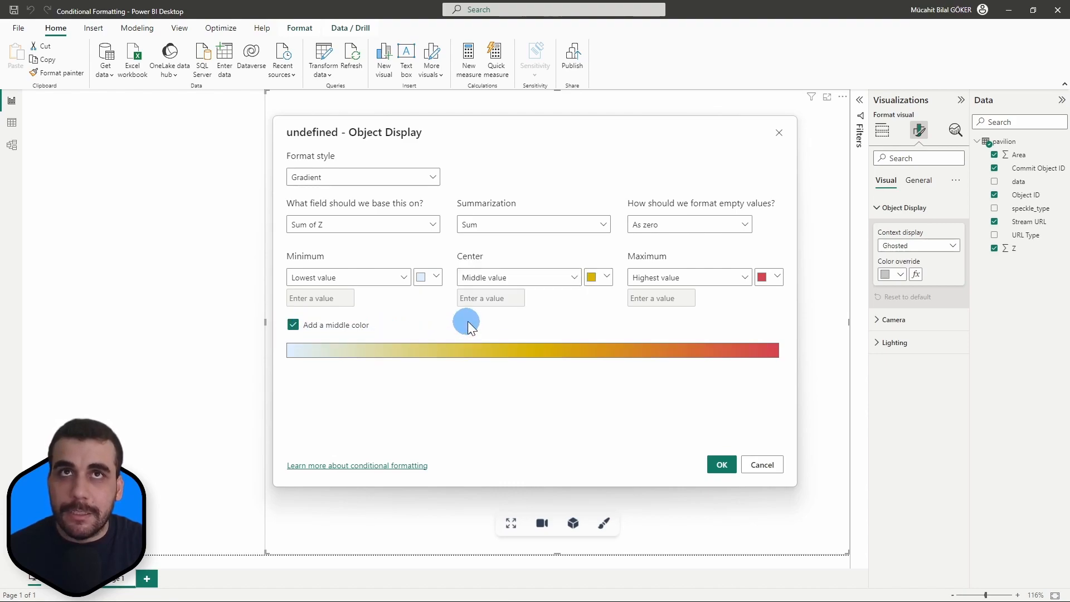
{"action": "left_click", "coordinate": [606, 276]}
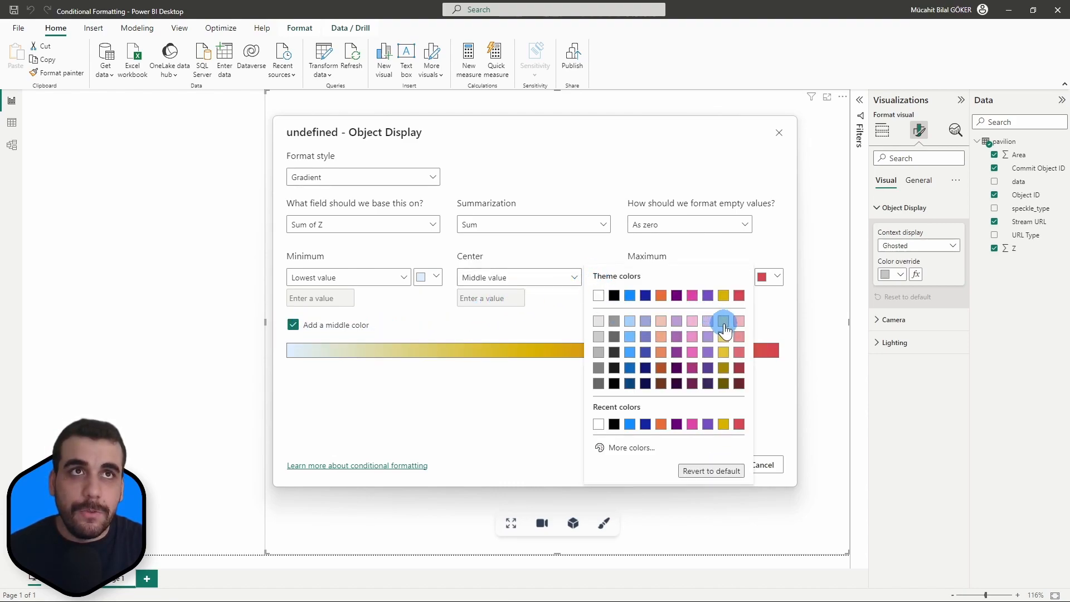
{"action": "left_click", "coordinate": [722, 321]}
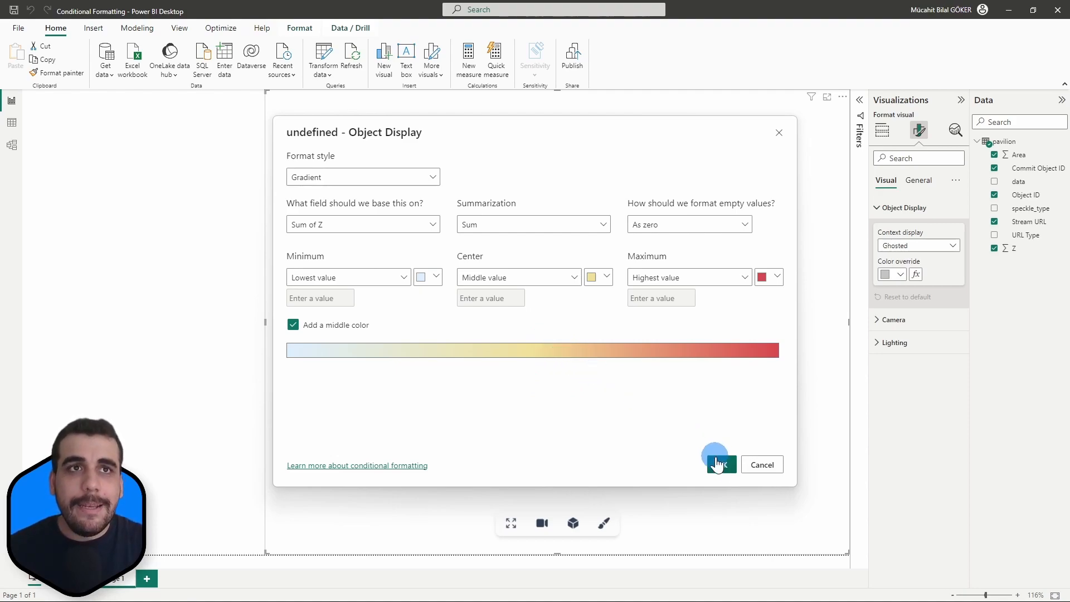
{"action": "left_click", "coordinate": [720, 463]}
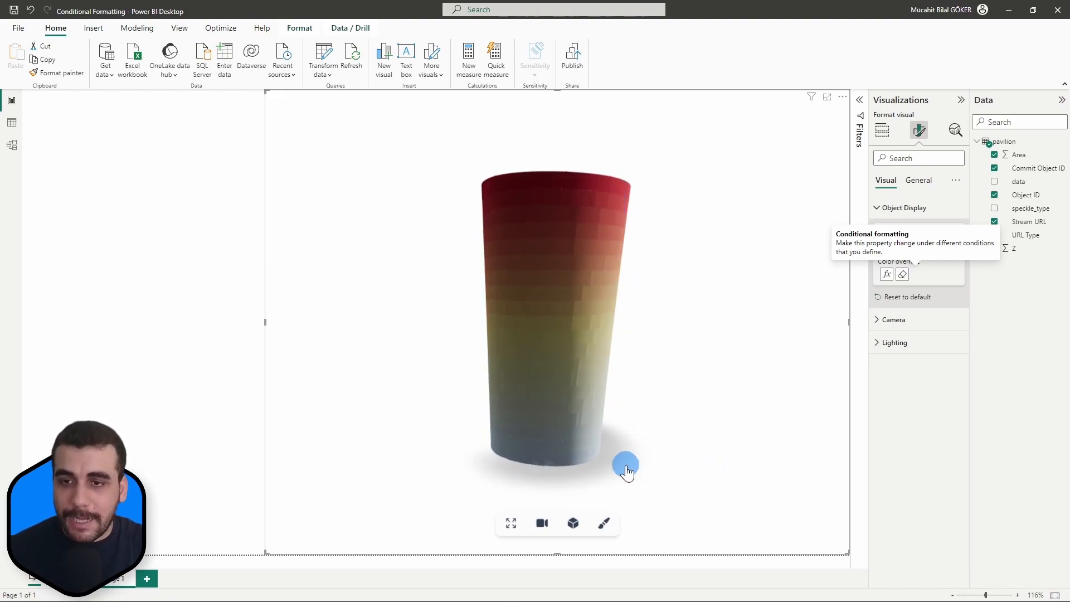
Inspect the tower's rim and base, then change the gradient's maximum colour to purple
{"action": "left_click_drag", "start_coordinate": [626, 469], "coordinate": [588, 373]}
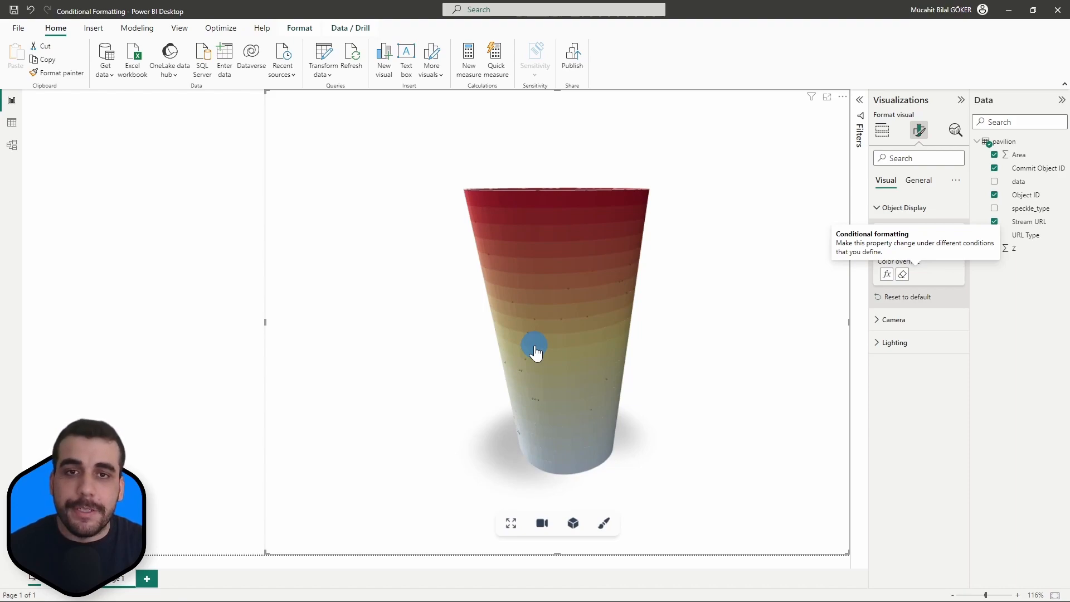
{"action": "left_click_drag", "start_coordinate": [534, 351], "coordinate": [583, 183]}
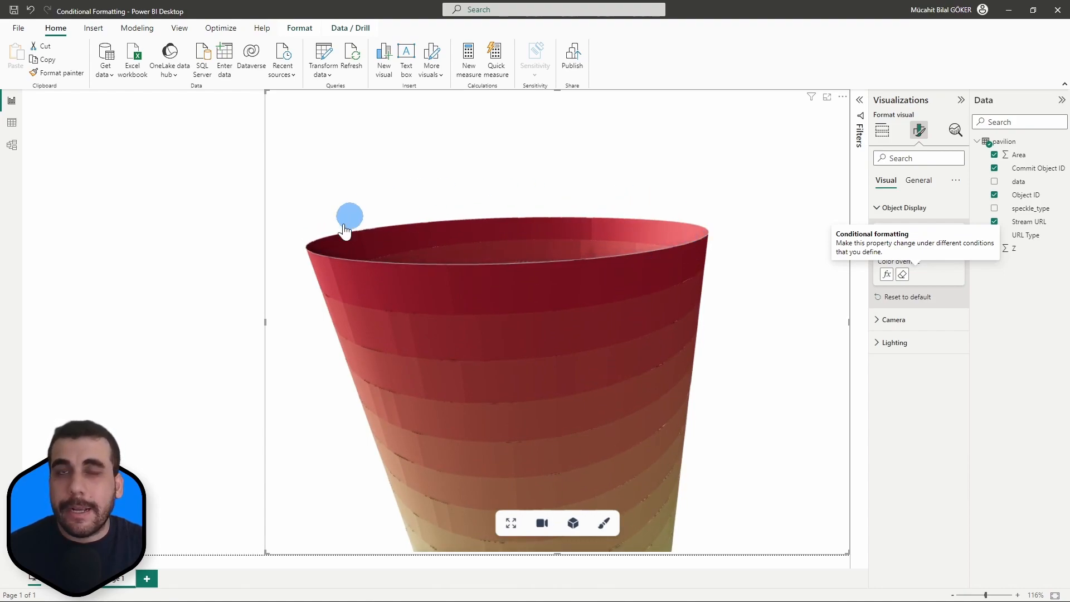
{"action": "left_click_drag", "start_coordinate": [347, 225], "coordinate": [579, 296]}
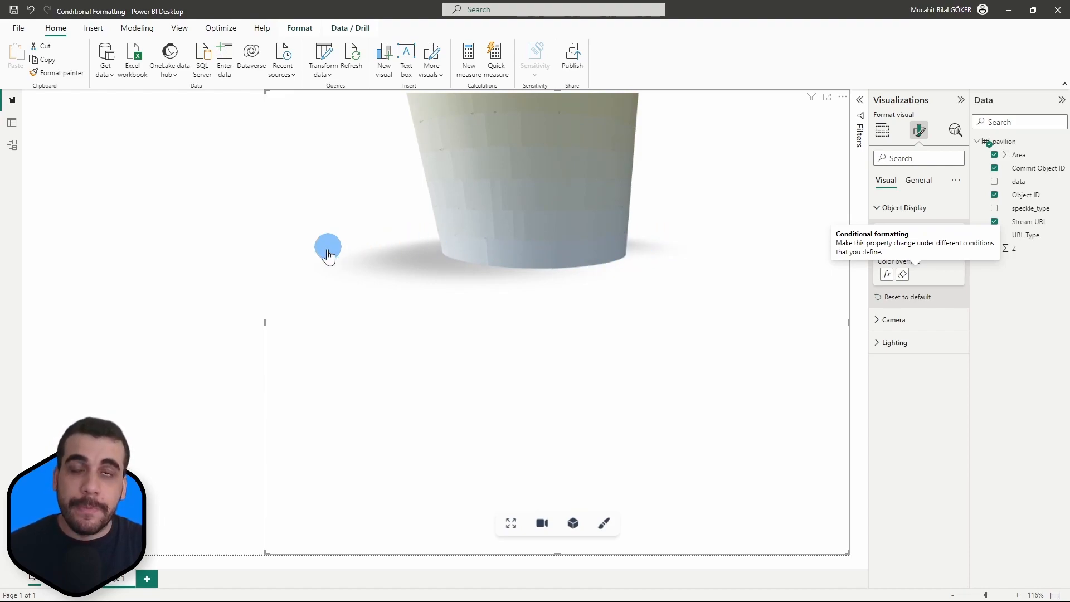
{"action": "mouse_move", "coordinate": [582, 318]}
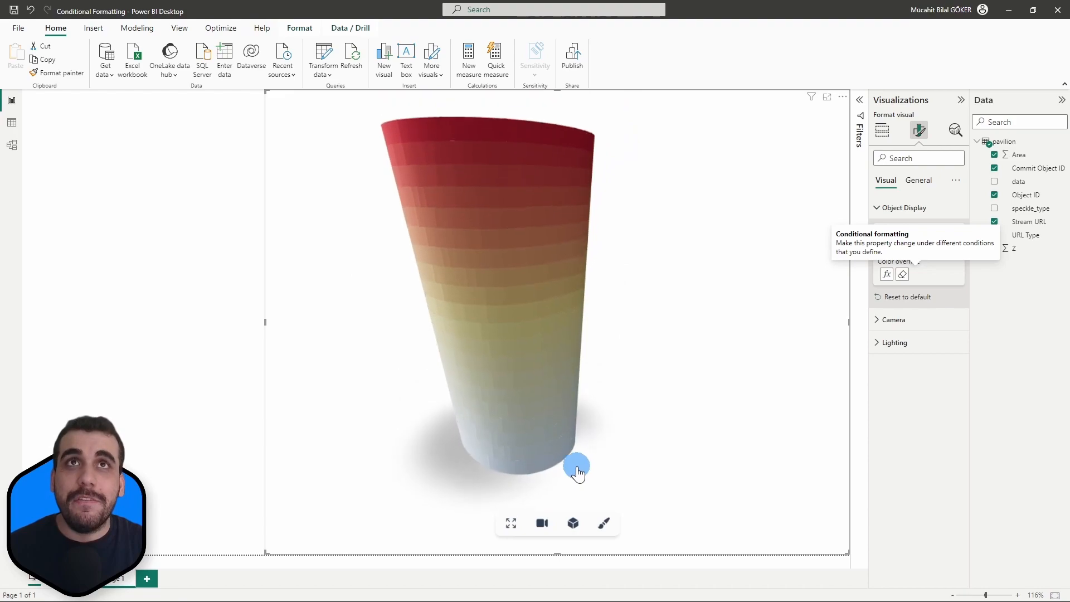
{"action": "left_click_drag", "start_coordinate": [576, 470], "coordinate": [562, 382]}
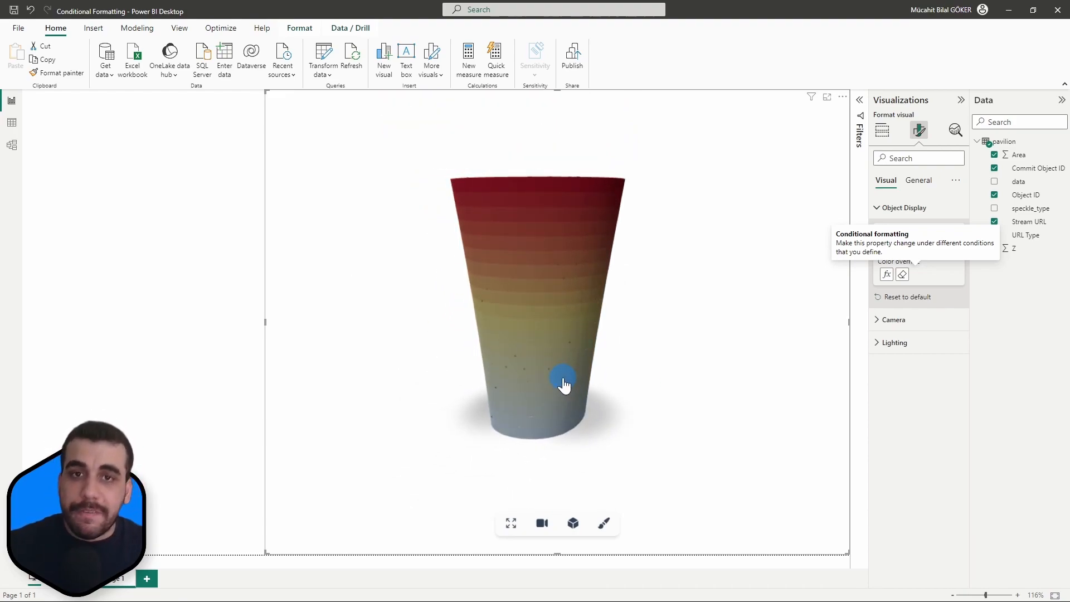
{"action": "left_click", "coordinate": [886, 274]}
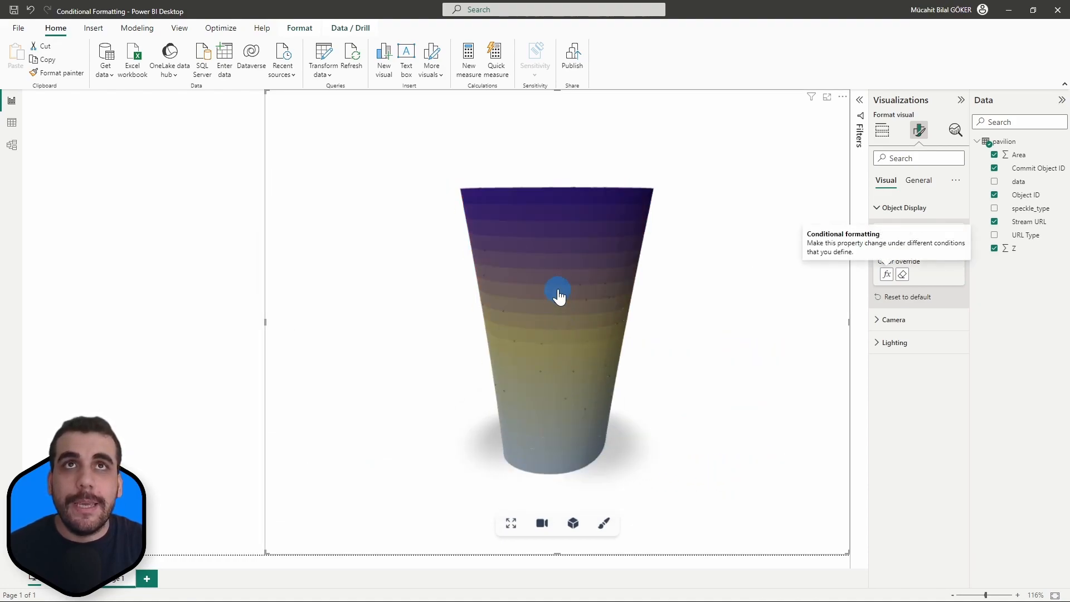
{"action": "mouse_move", "coordinate": [609, 225]}
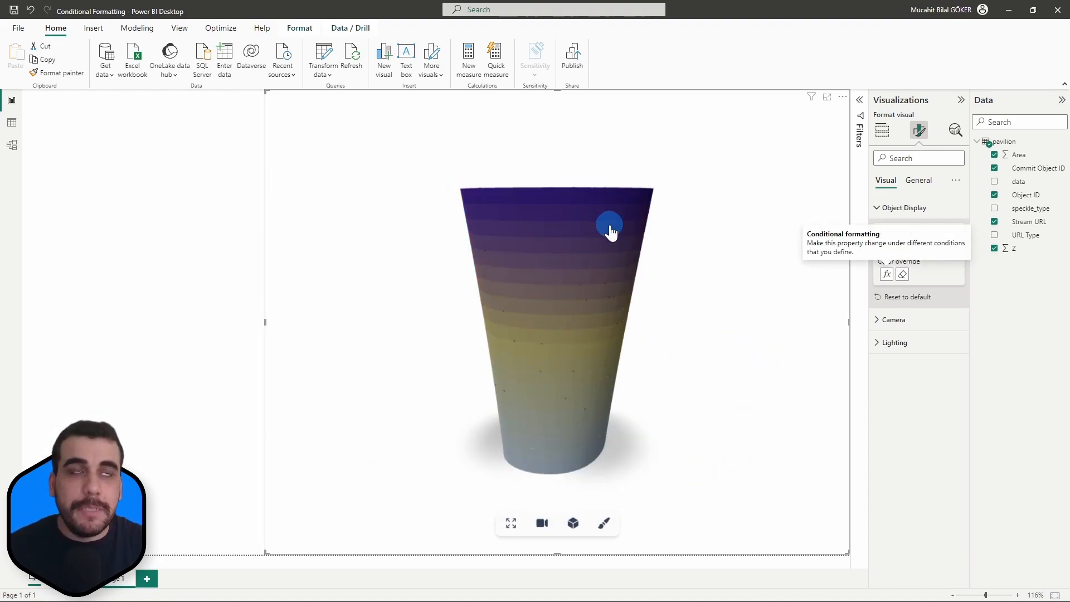
Base the colour gradient on the Area field with the maximum colour back to red
{"action": "left_click", "coordinate": [887, 274]}
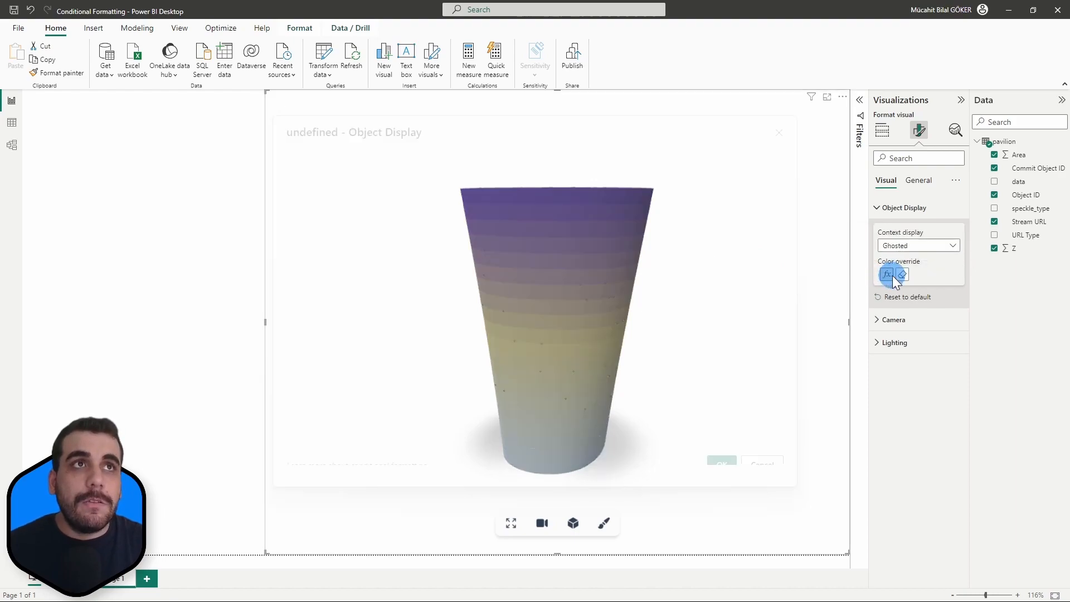
{"action": "left_click", "coordinate": [886, 274]}
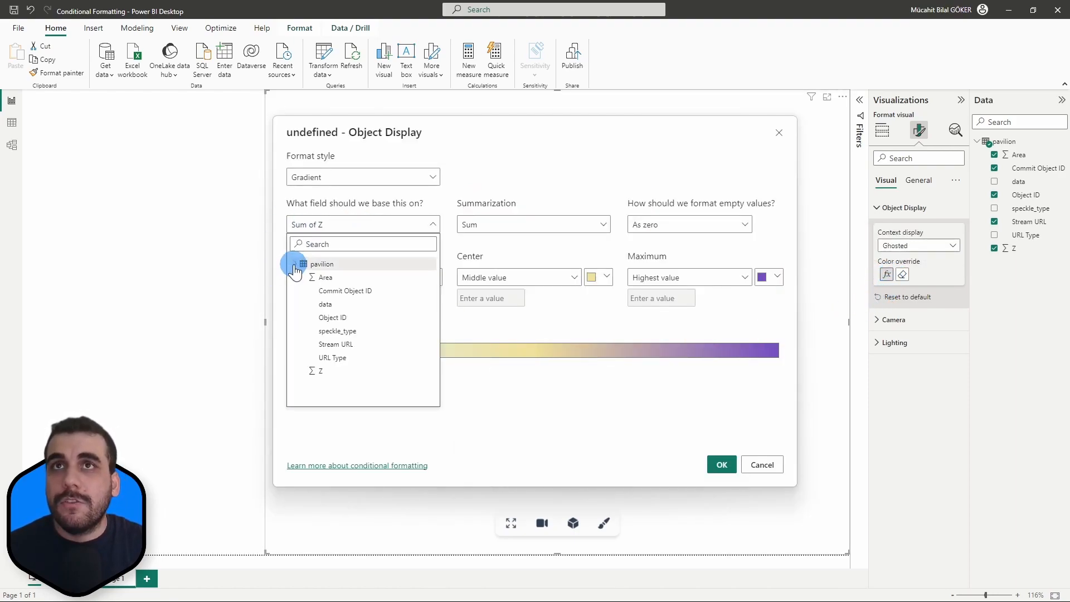
{"action": "left_click", "coordinate": [334, 278]}
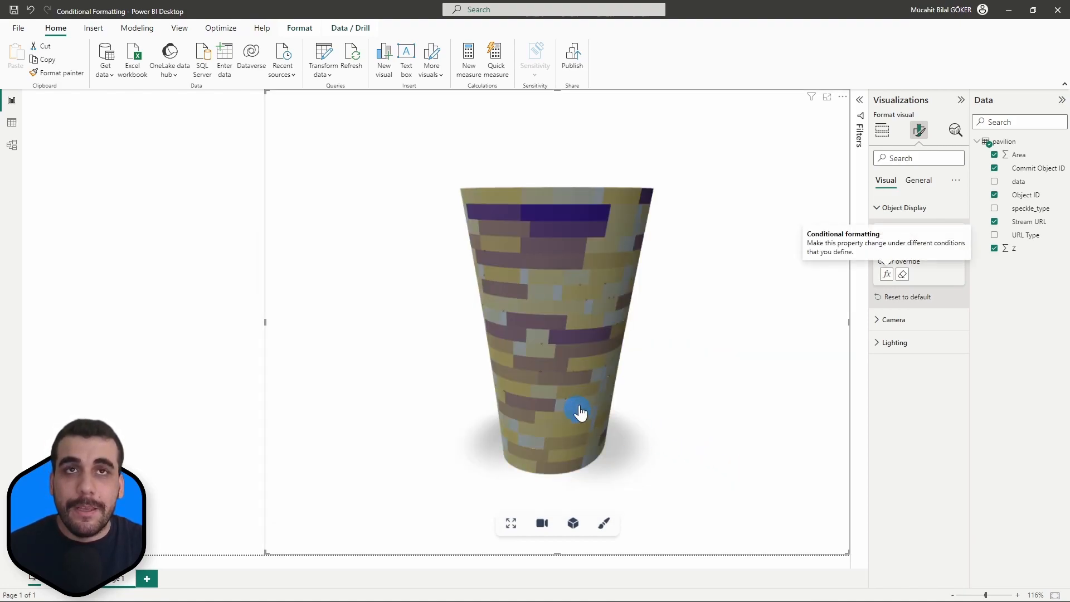
{"action": "left_click_drag", "start_coordinate": [578, 411], "coordinate": [592, 303]}
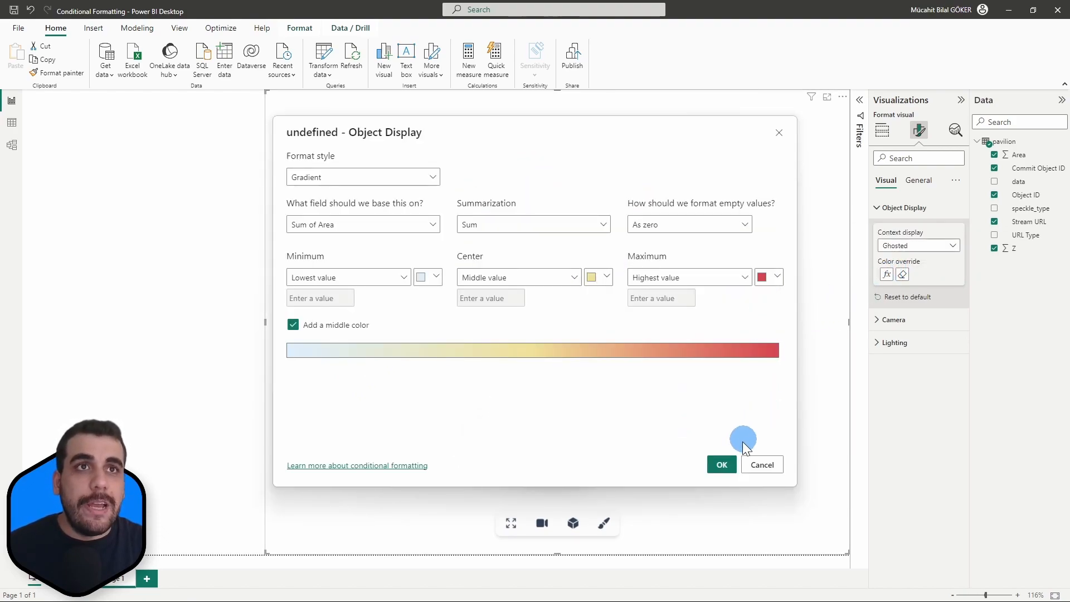
Apply the Area-based gradient so panels colour light blue through yellow to red
{"action": "left_click", "coordinate": [722, 463]}
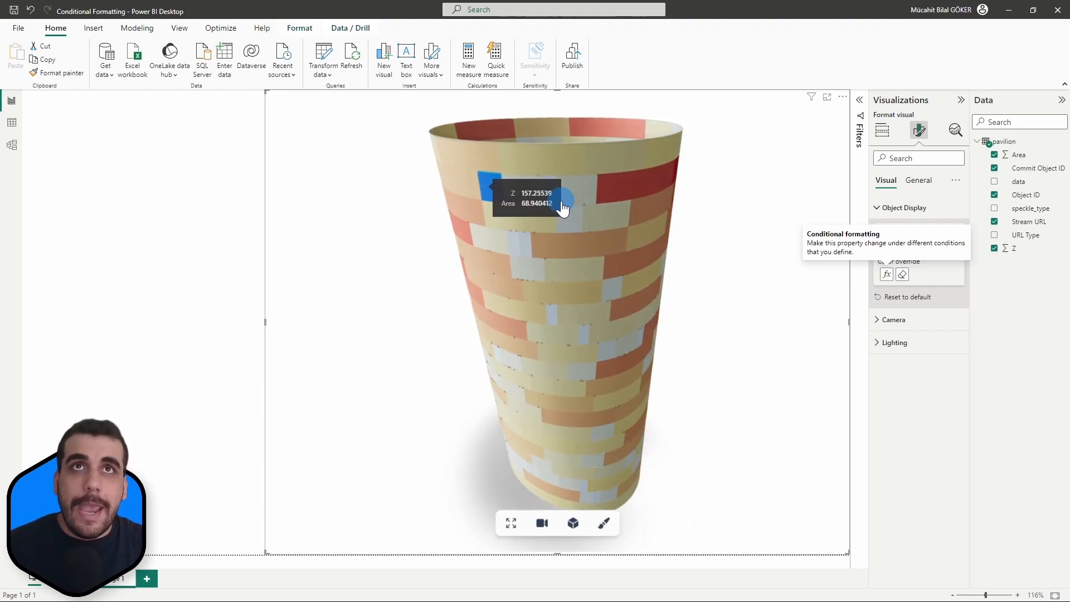
{"action": "mouse_move", "coordinate": [530, 257]}
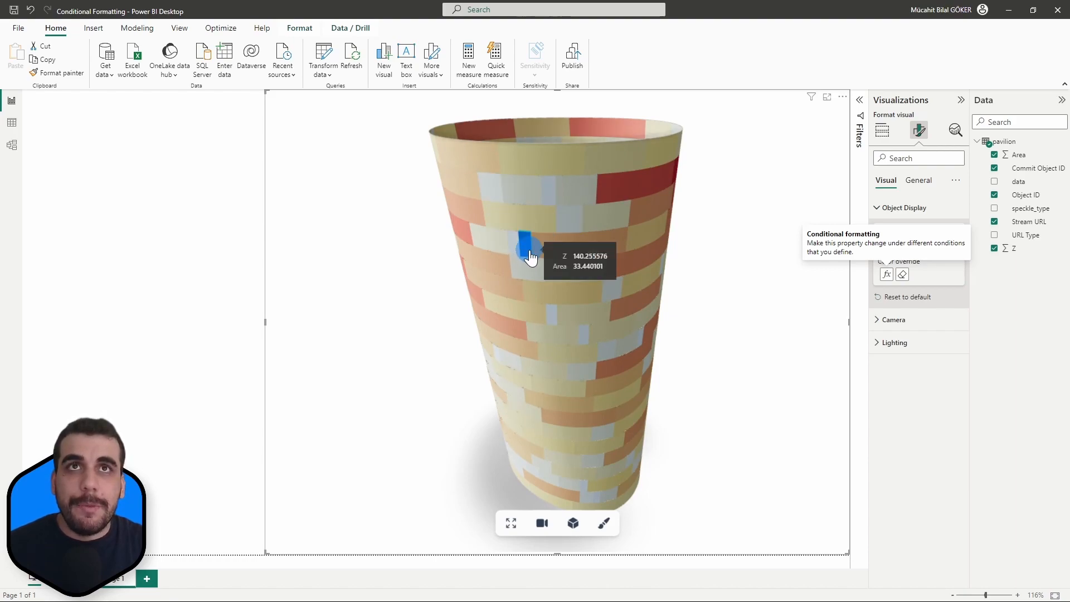